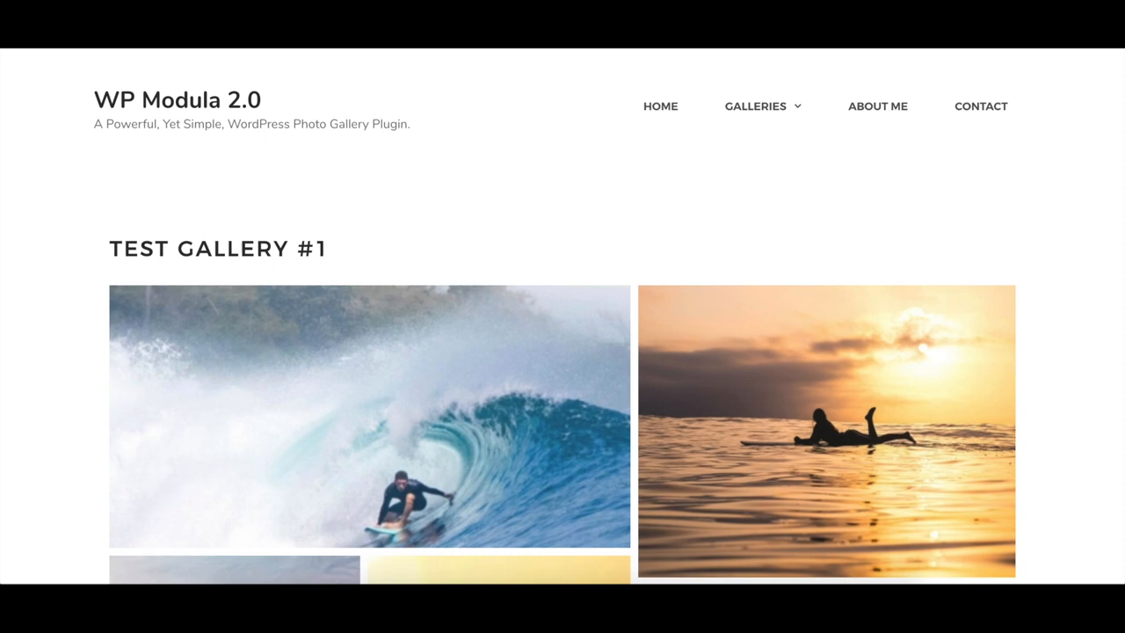
mouse_move(401, 400)
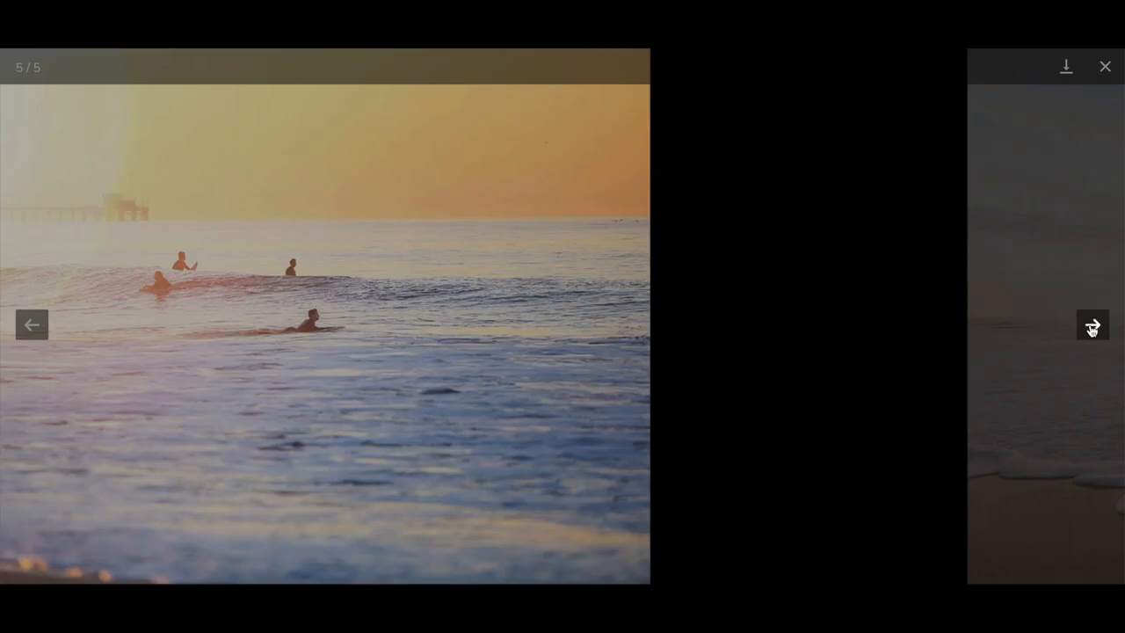
Page through demo gallery photos in the lightbox, including the custom-grid Test Gallery #3
left_click(1104, 66)
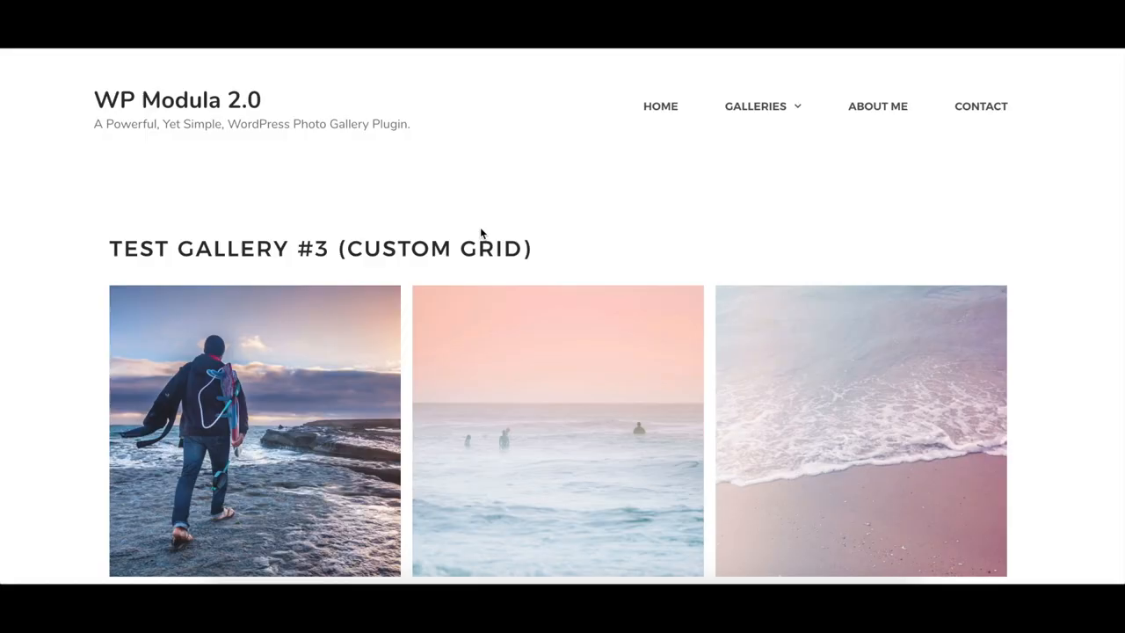
left_click(859, 431)
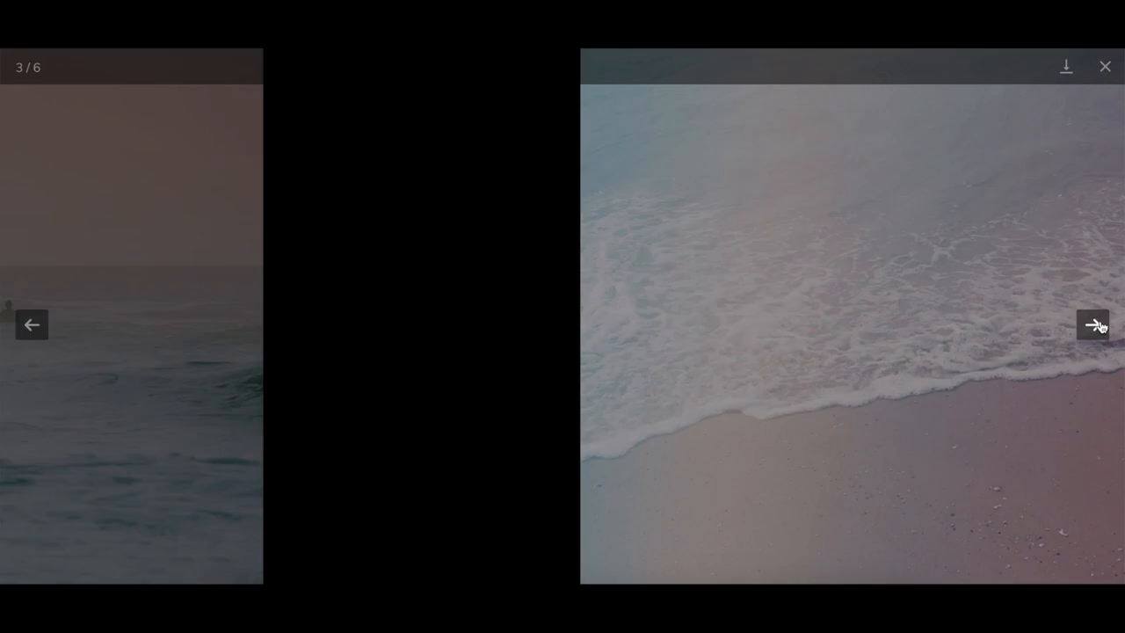
left_click(1104, 66)
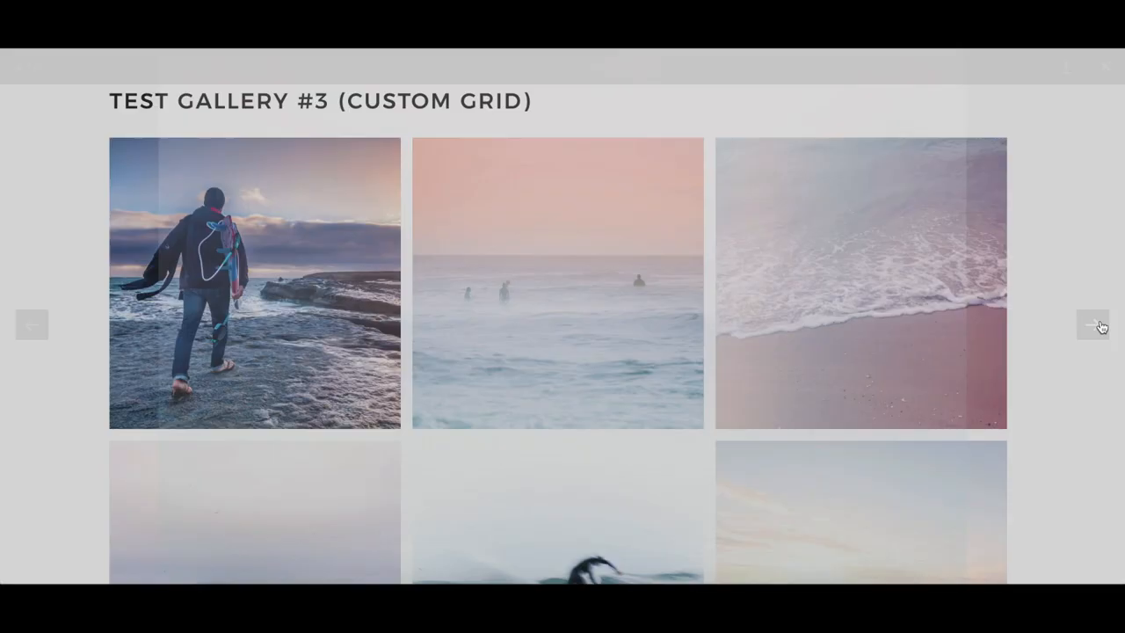
scroll("up", 3)
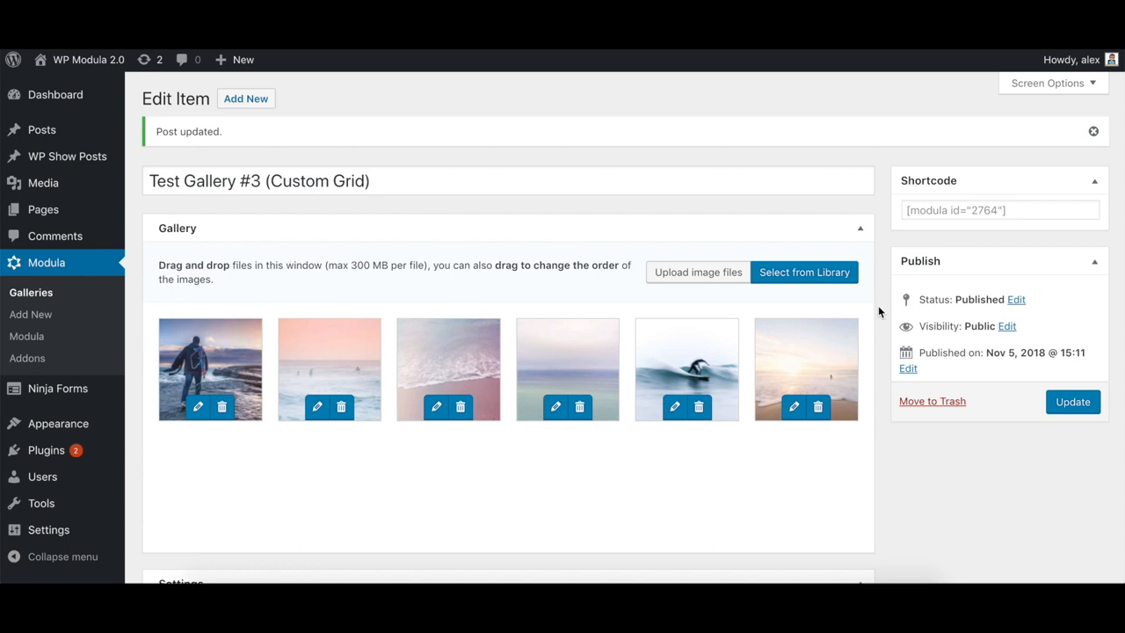
scroll("down", 3)
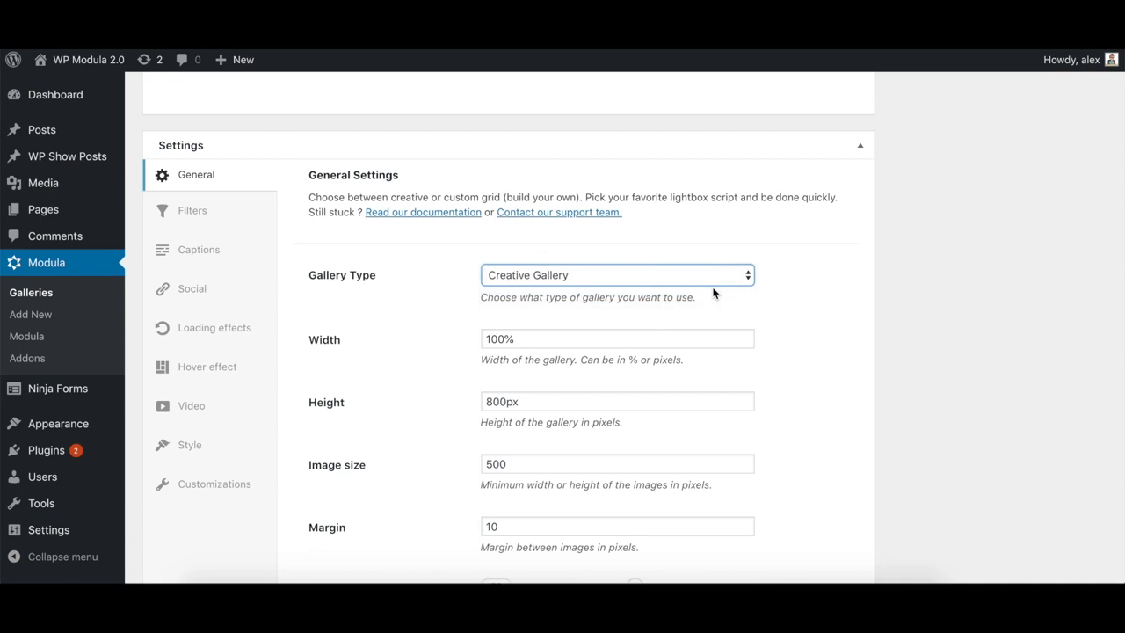
scroll("up", 3)
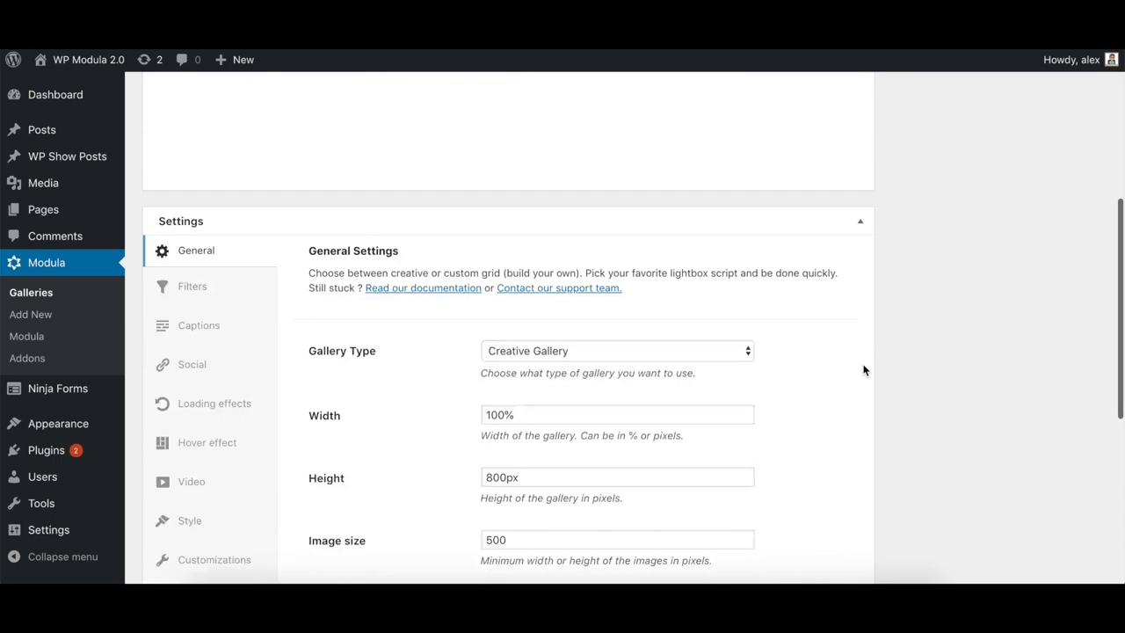
Add the YouTube video link to the surfing-wave image's metadata and save it
left_click(615, 376)
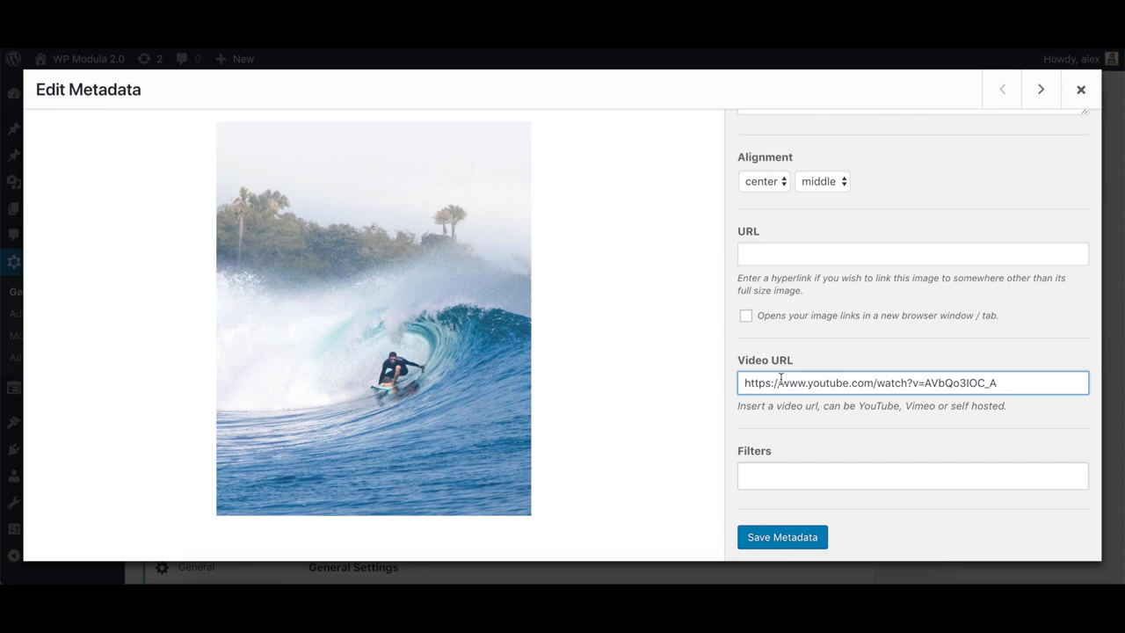
left_click(1081, 89)
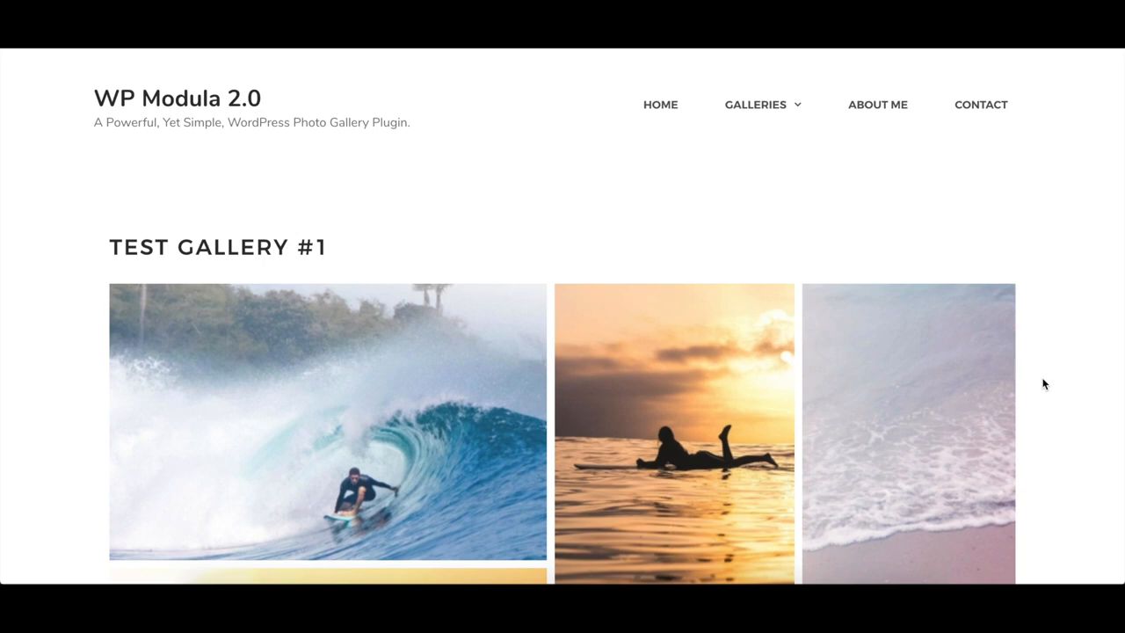
Play the surfing-wave image's YouTube video in the lightbox, then close it
left_click(327, 420)
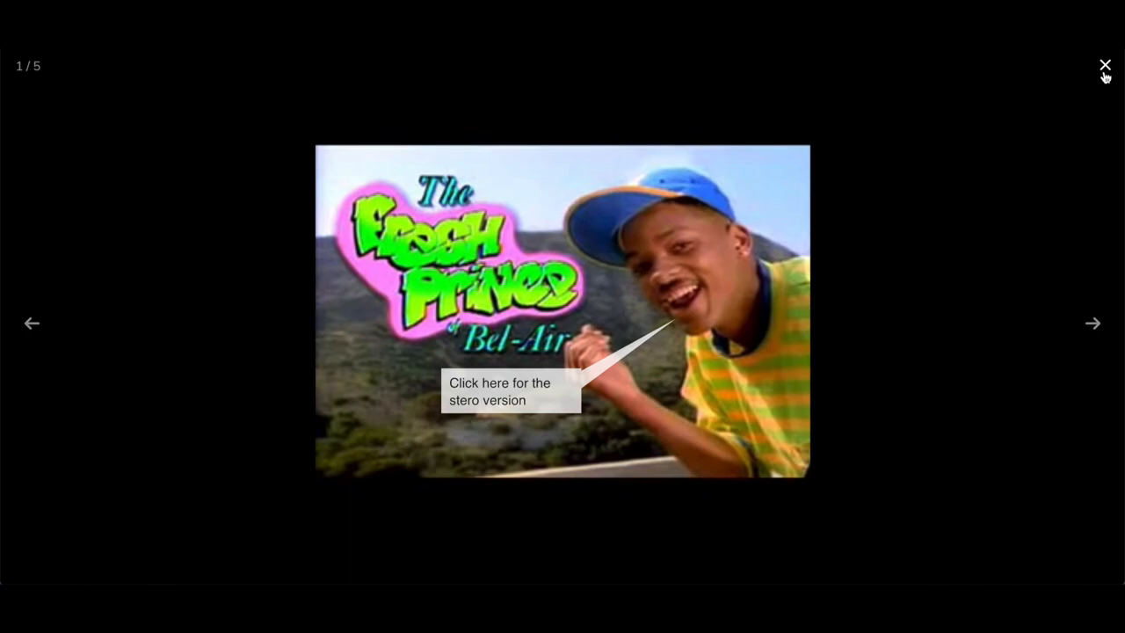
left_click(1104, 65)
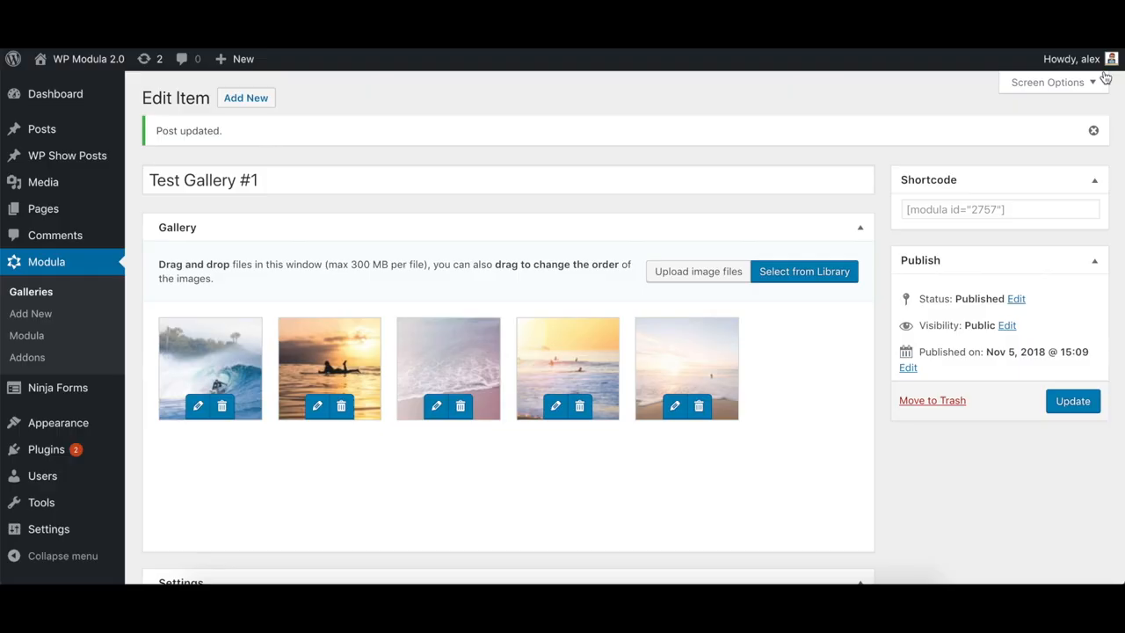